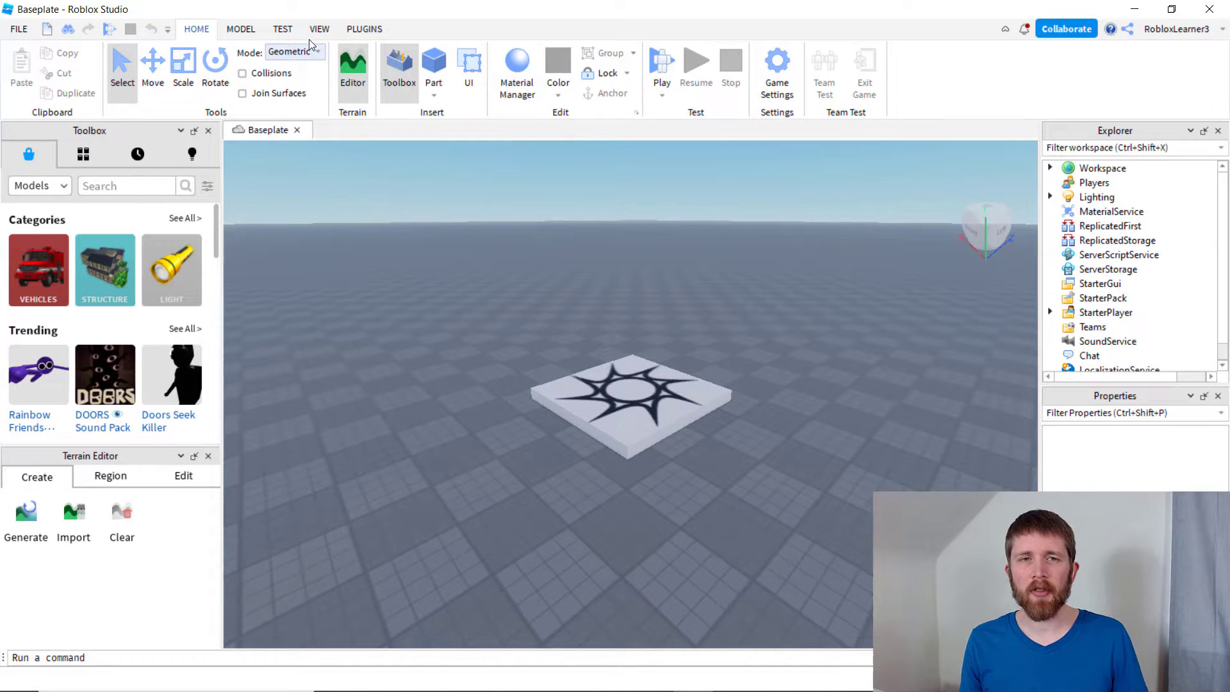
Enter game:GetService("InsertService"):LoadAsset().Parent = game.Workspace in the Command Bar, asset id left blank
click(319, 28)
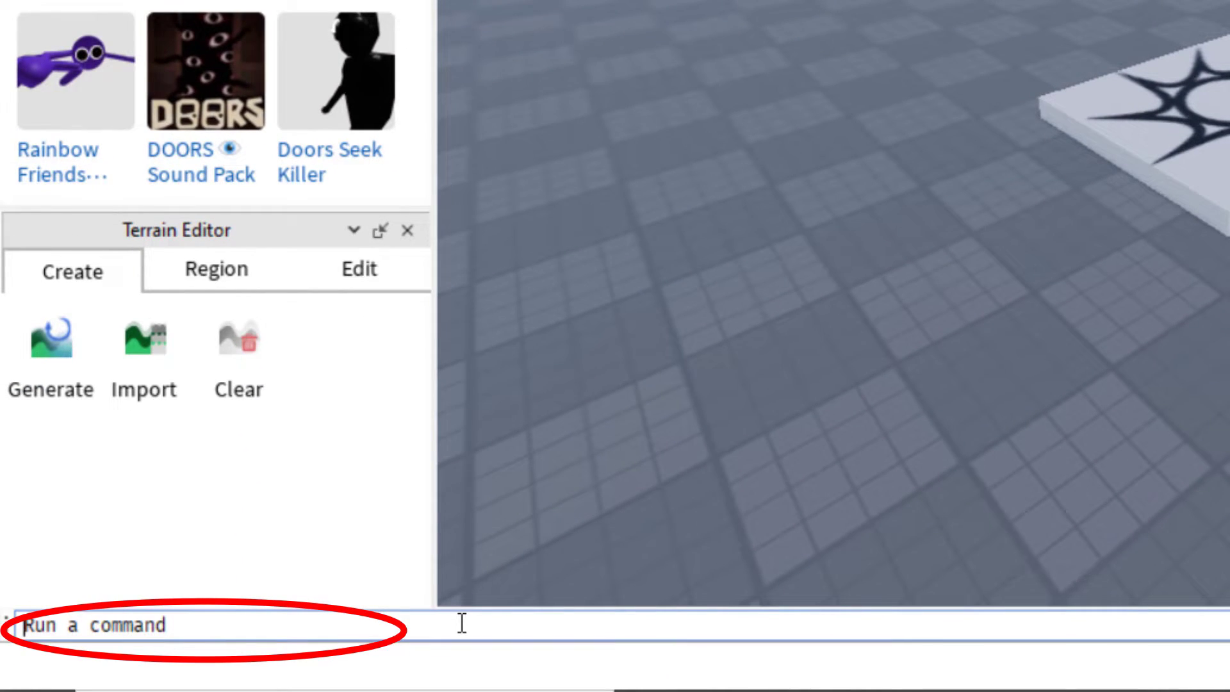
text(game:GetService("InsertService"):LoadAsset().Parent = game.Workspace)
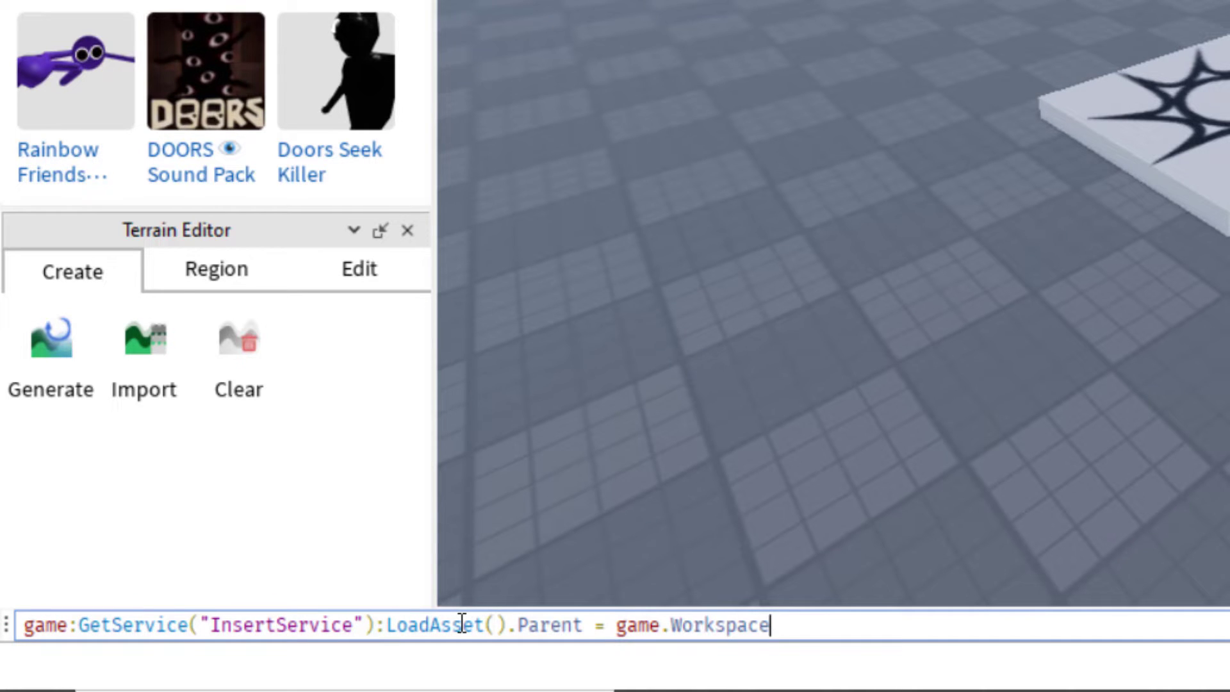
click(28, 625)
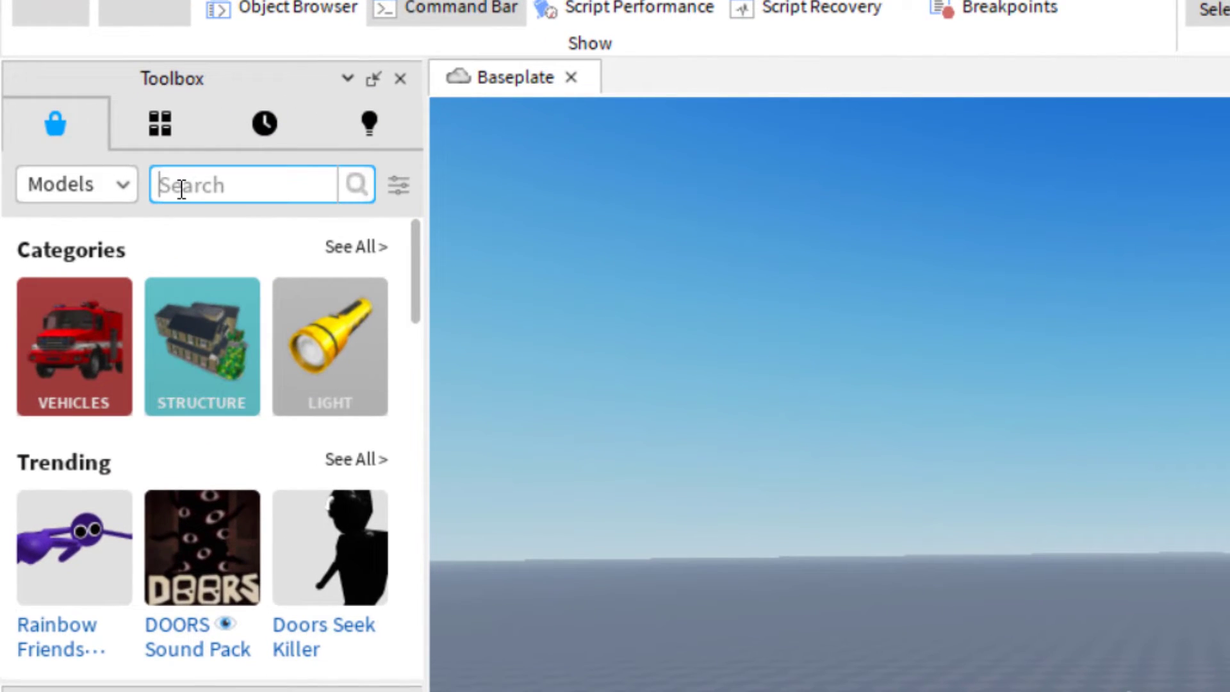
text(autumn tree)
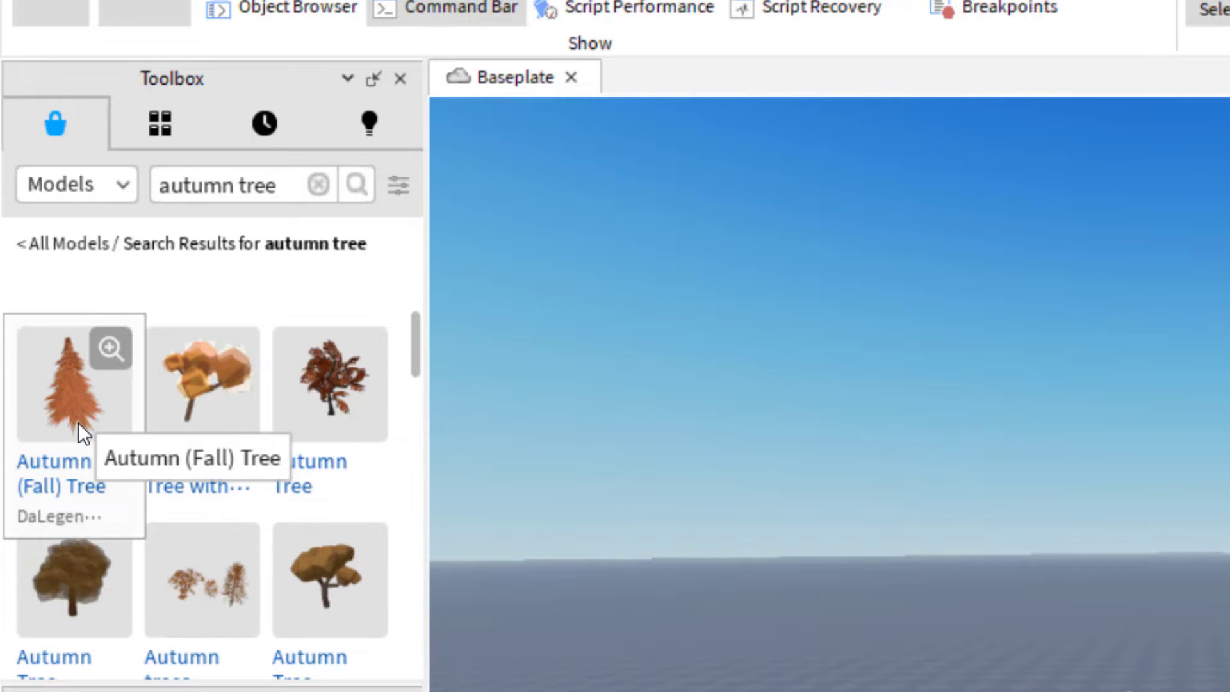
right_click(73, 384)
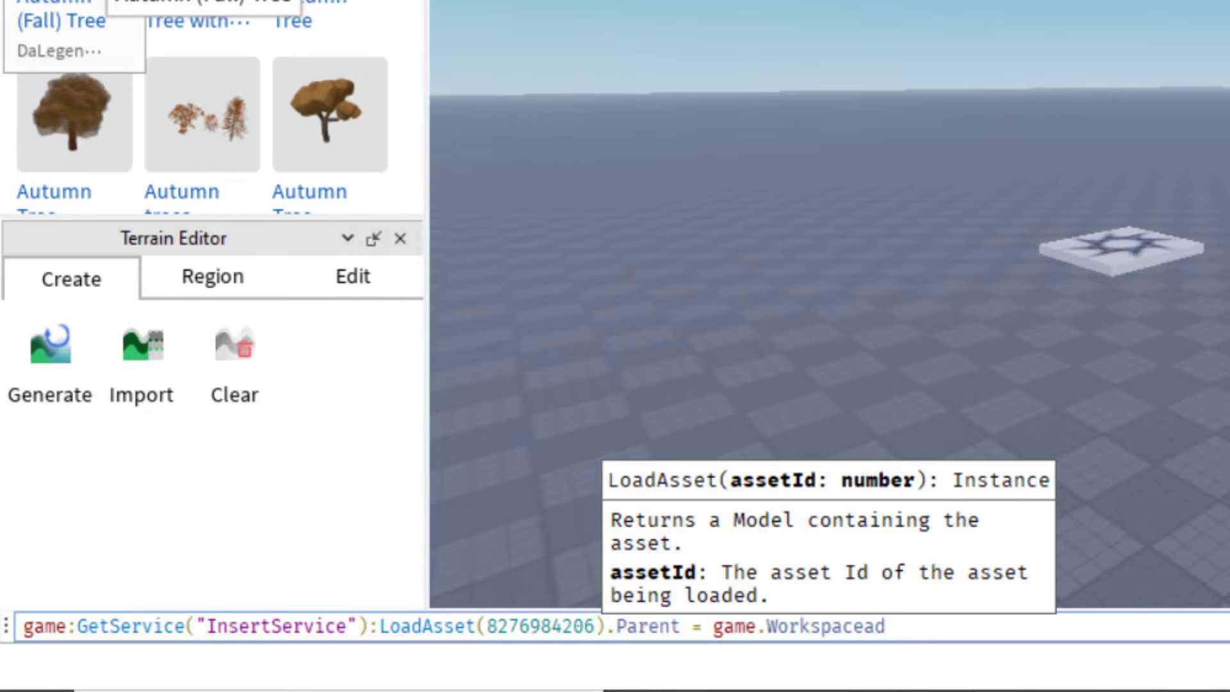
triple_click(447, 626)
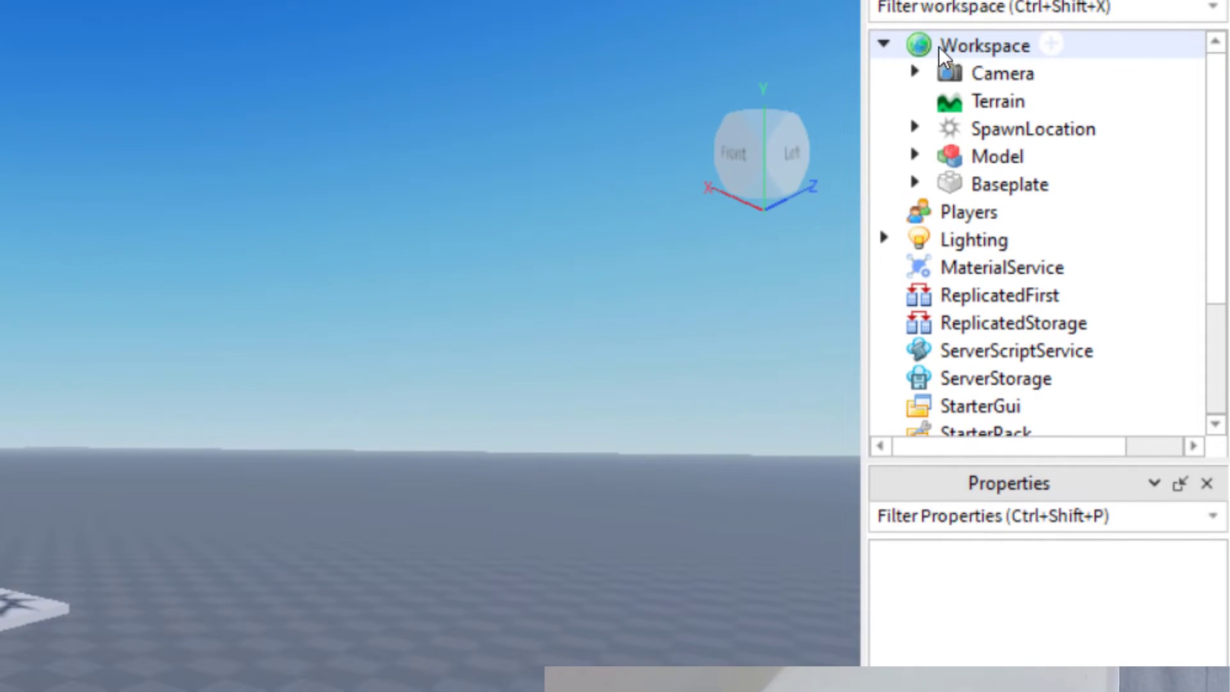
Expand Workspace in Explorer, select the new Model, and frame the tree in the viewport
click(996, 155)
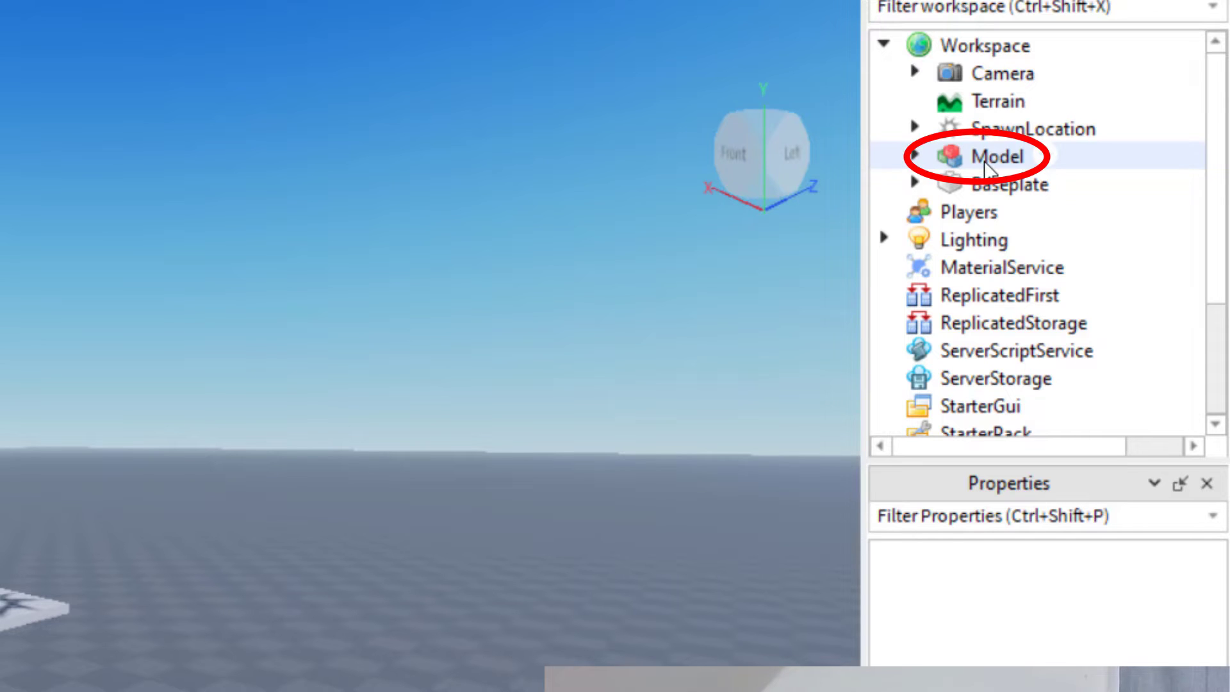
click(996, 156)
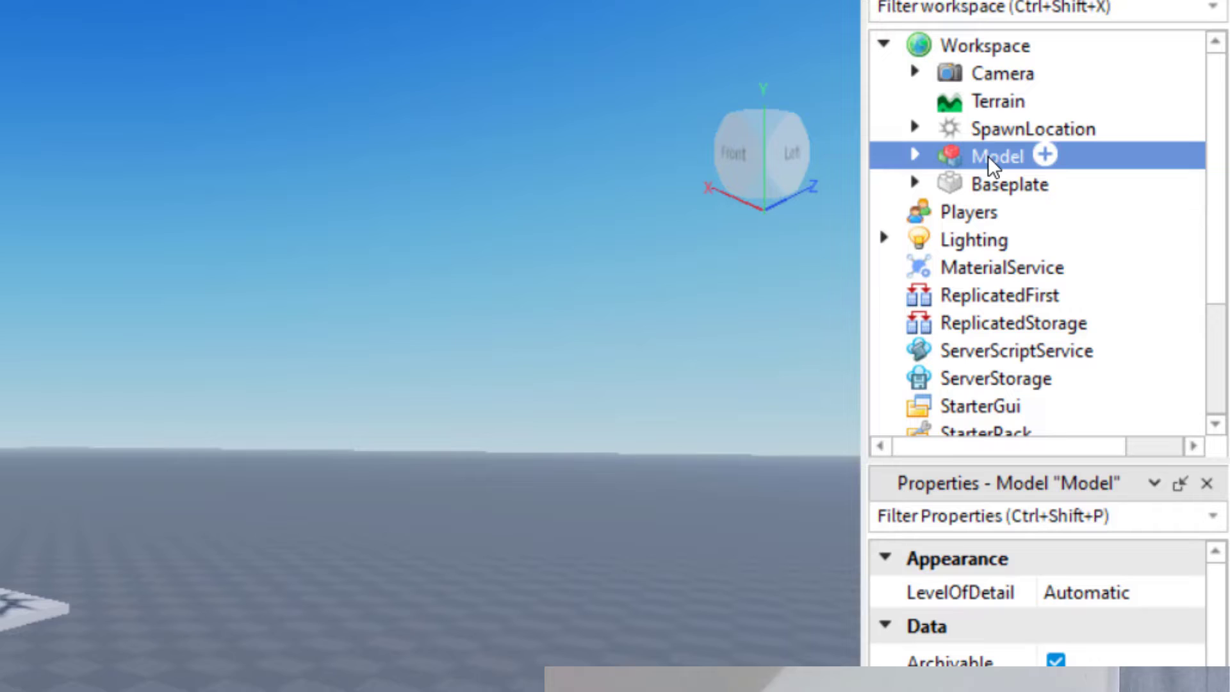
key(f)
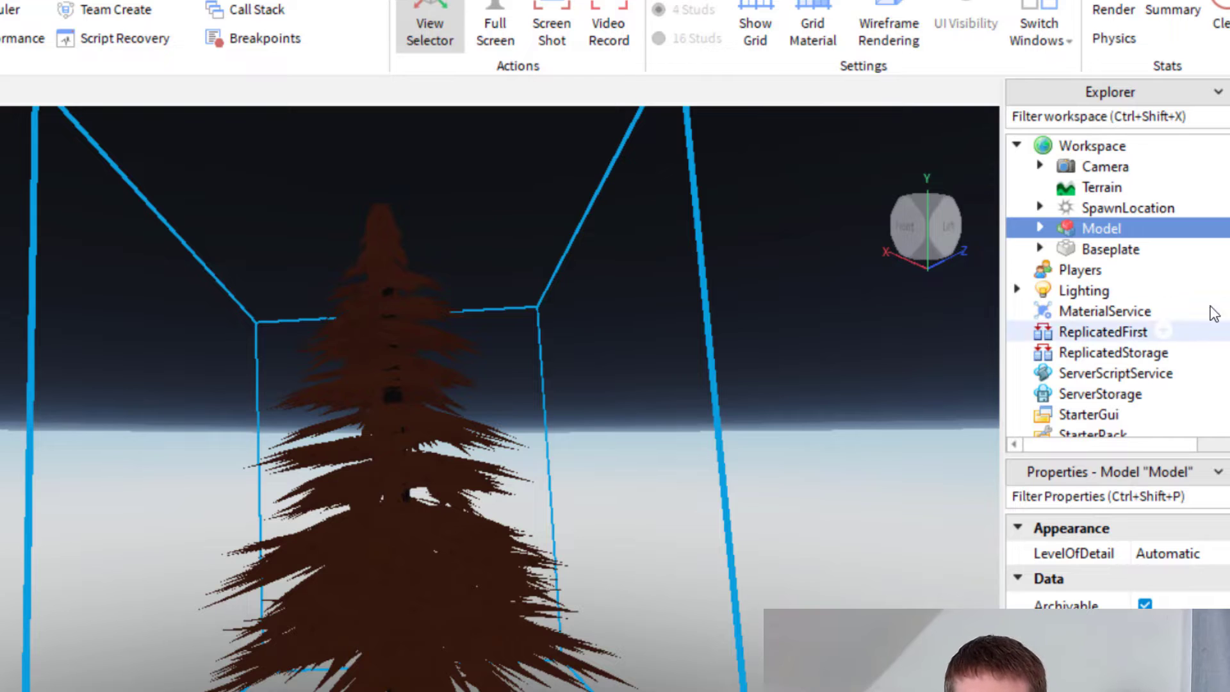
mouse_move(1040, 245)
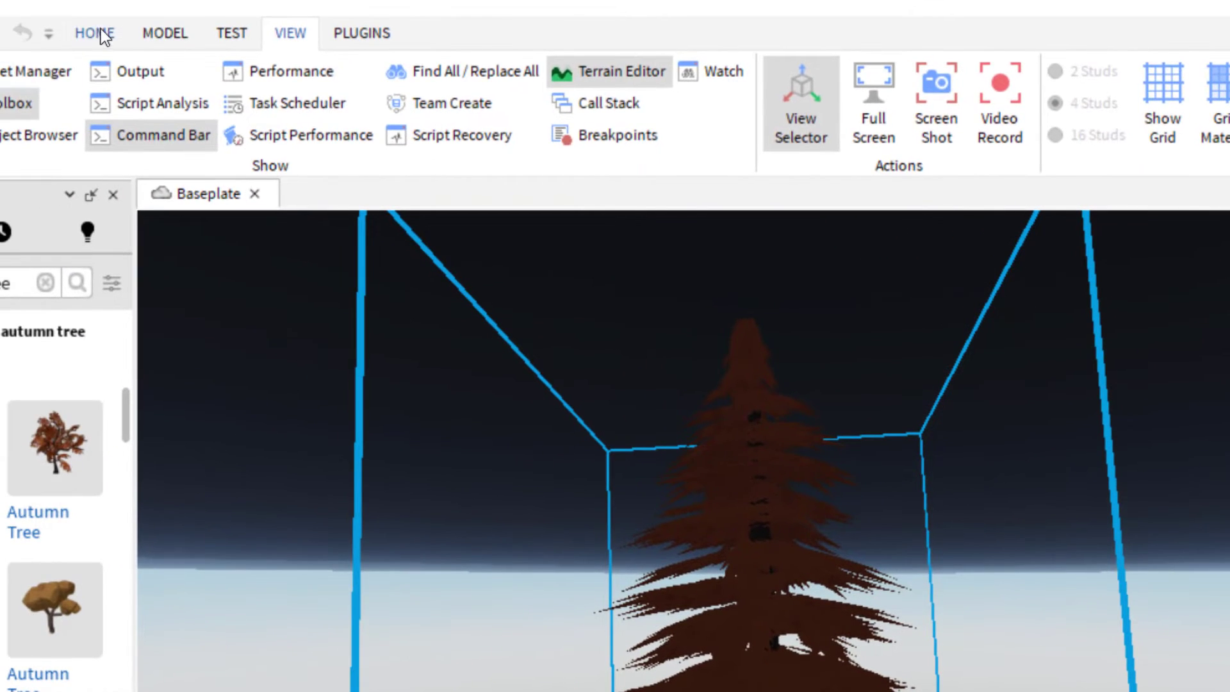
Return to the HOME tab with the autumn tree visible in the scene
click(94, 32)
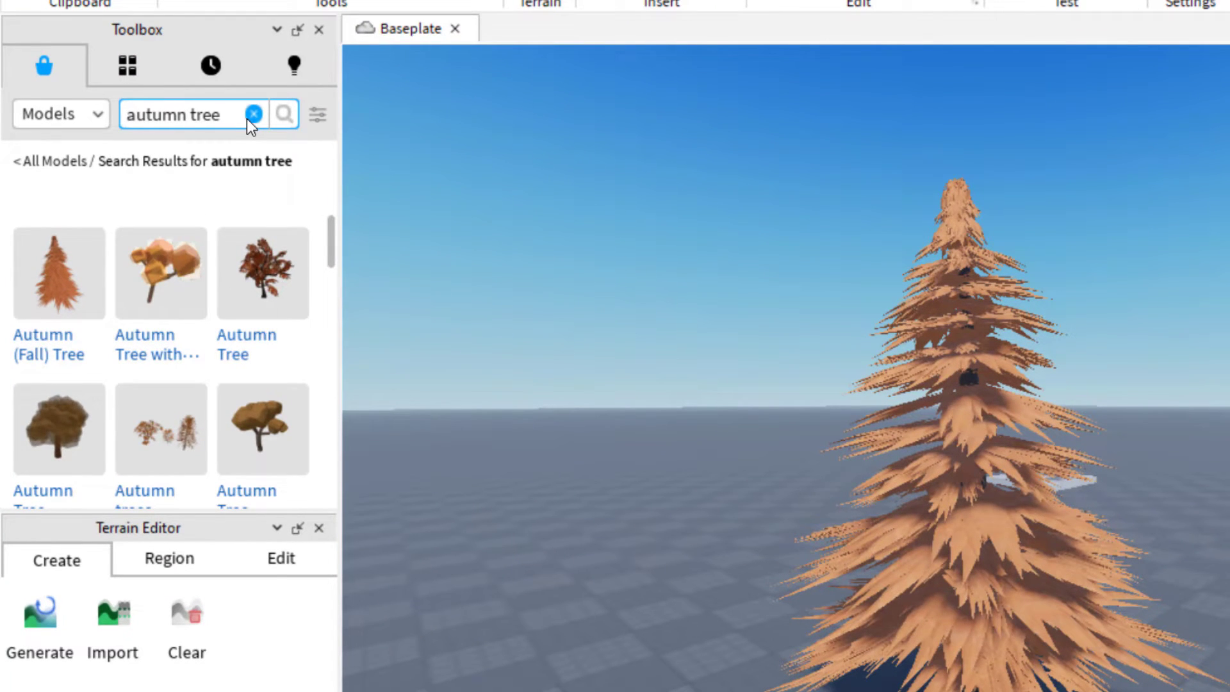
Replace the autumn tree search with a Toolbox search for construction sign models
click(254, 114)
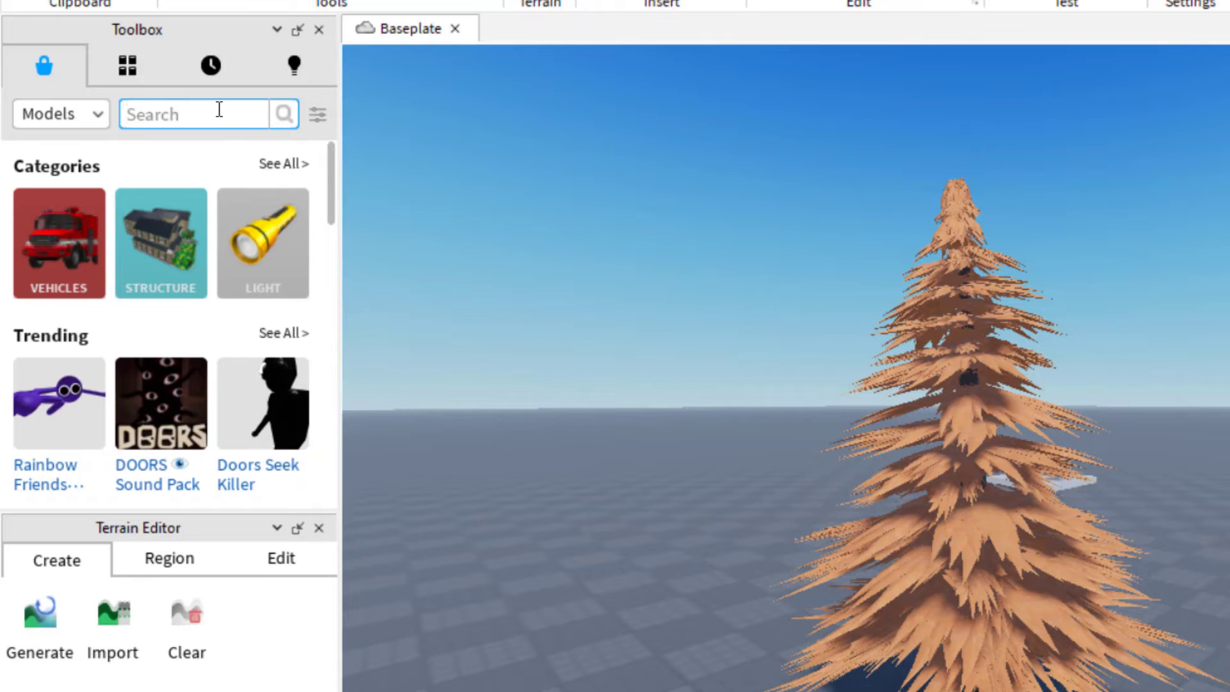
text(construct)
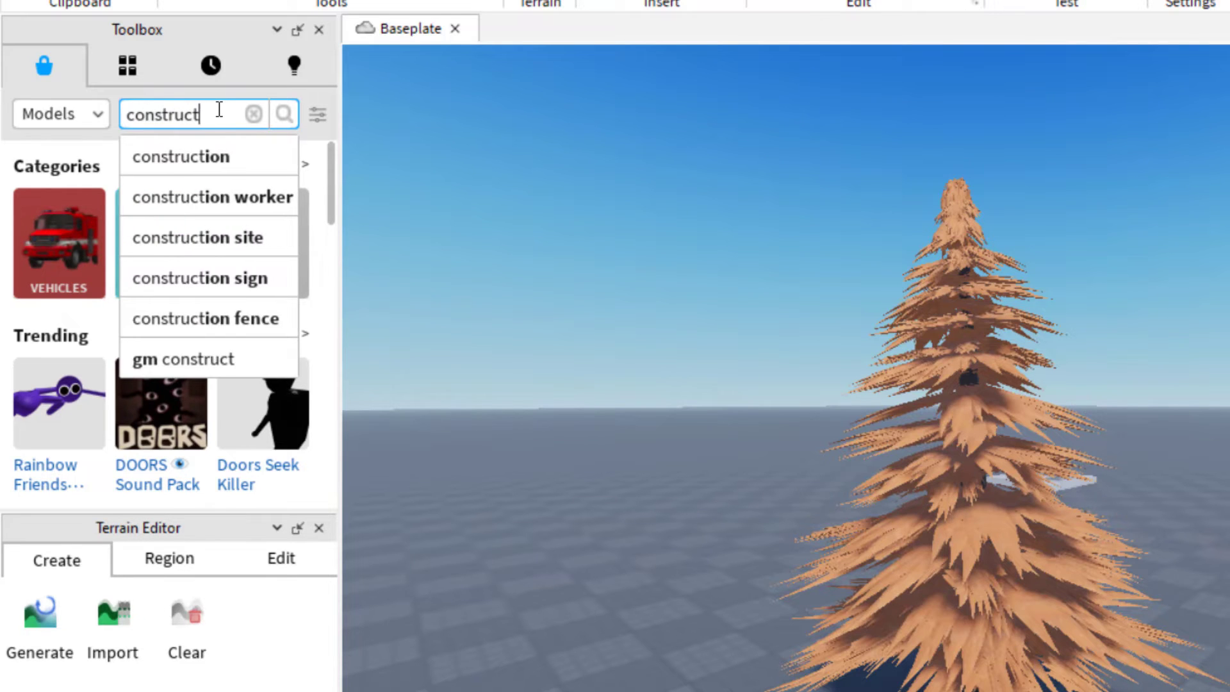
click(202, 277)
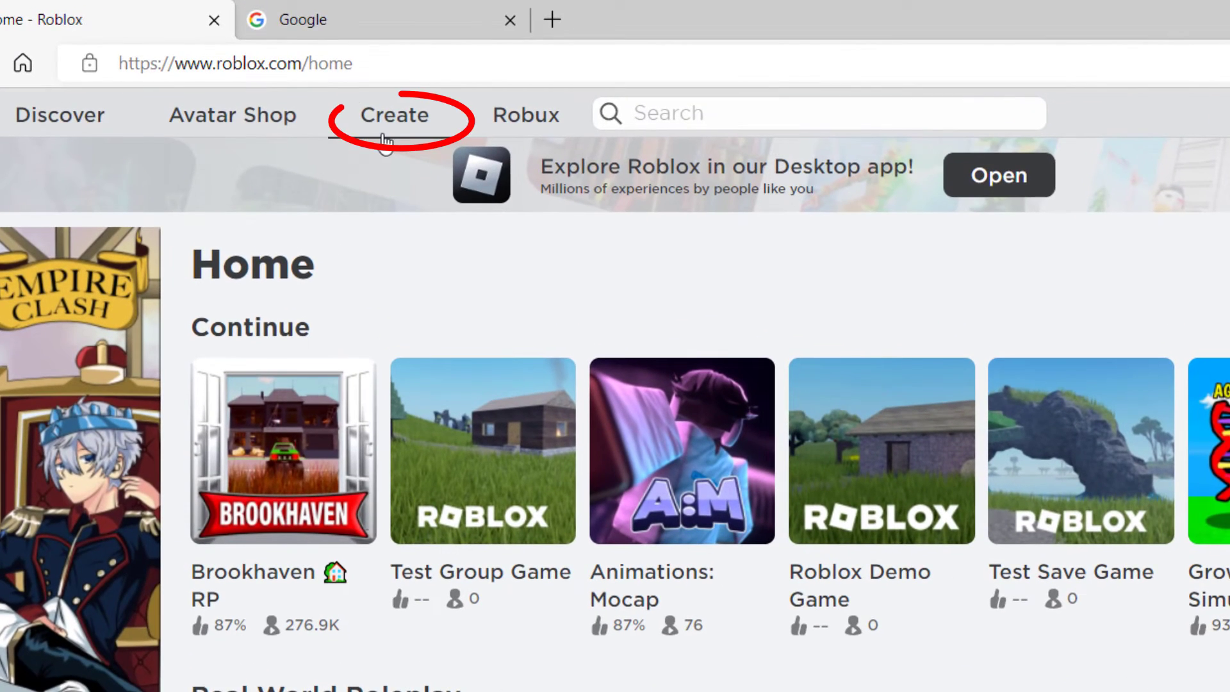
Reach Creator Marketplace from the creator section and get the Log Cabin model
click(394, 115)
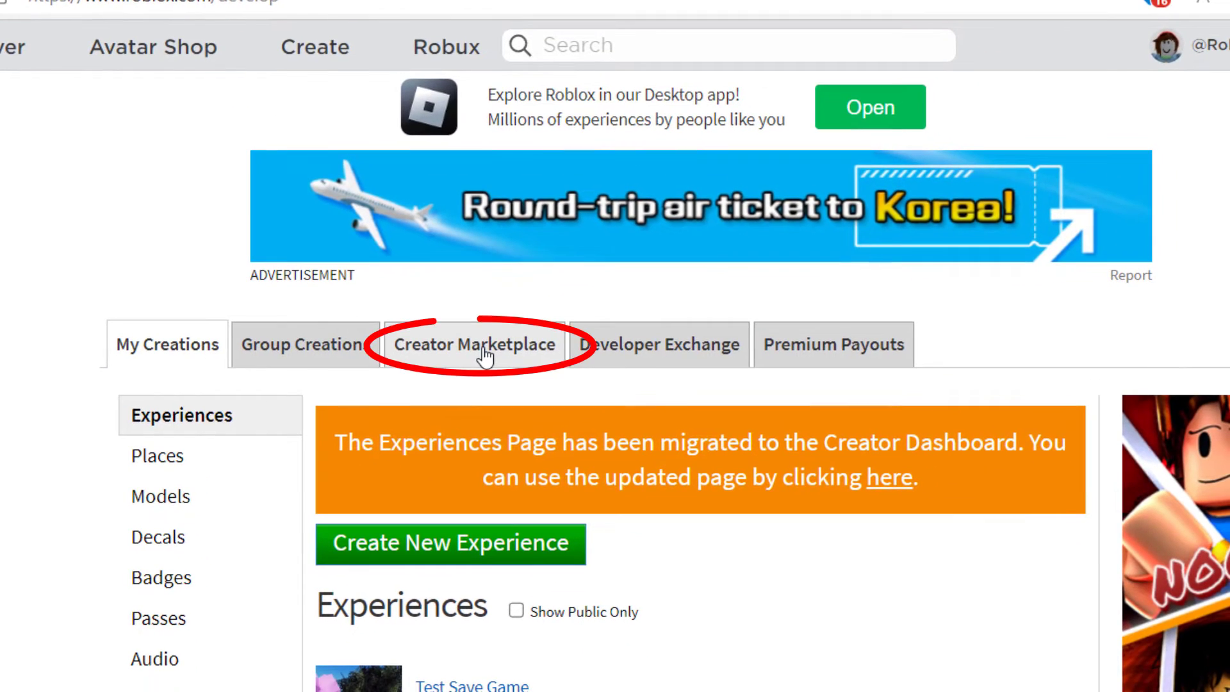
click(473, 345)
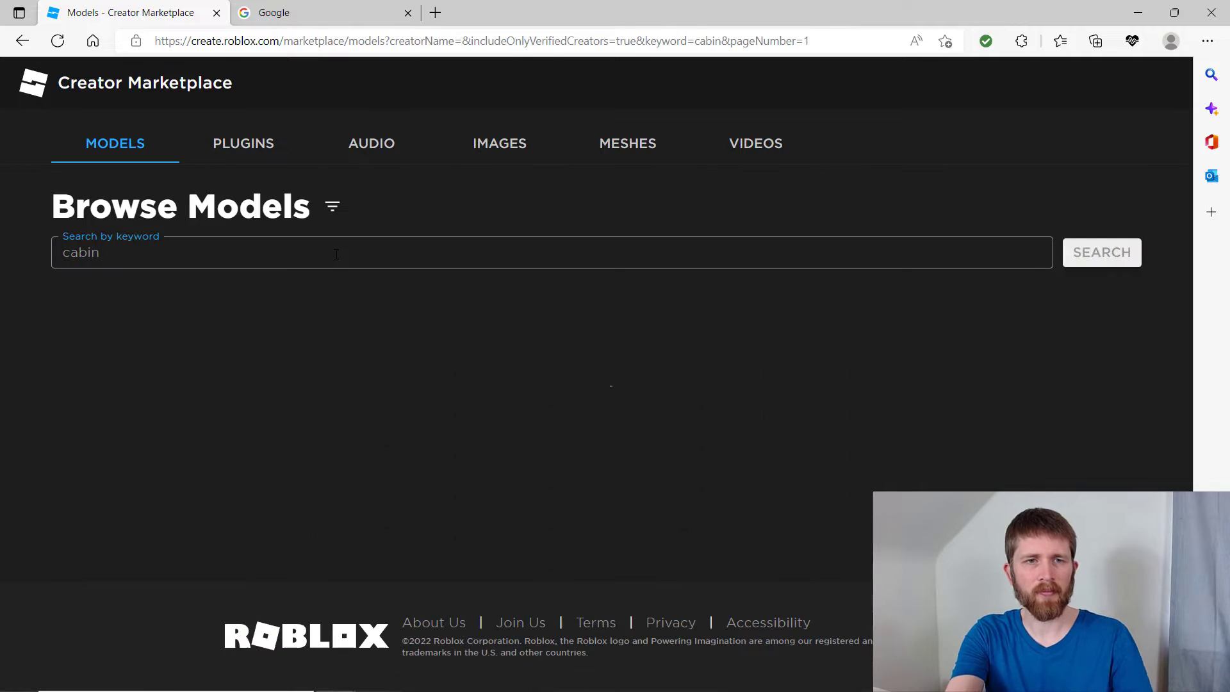
click(1101, 252)
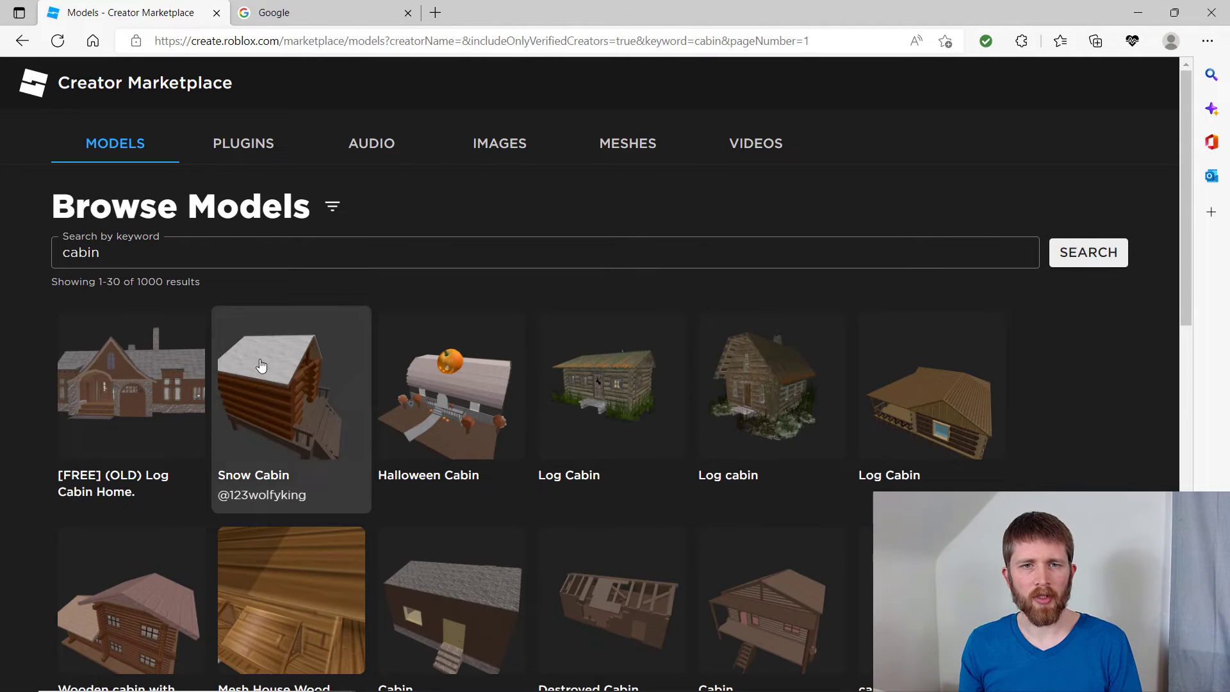
mouse_move(414, 419)
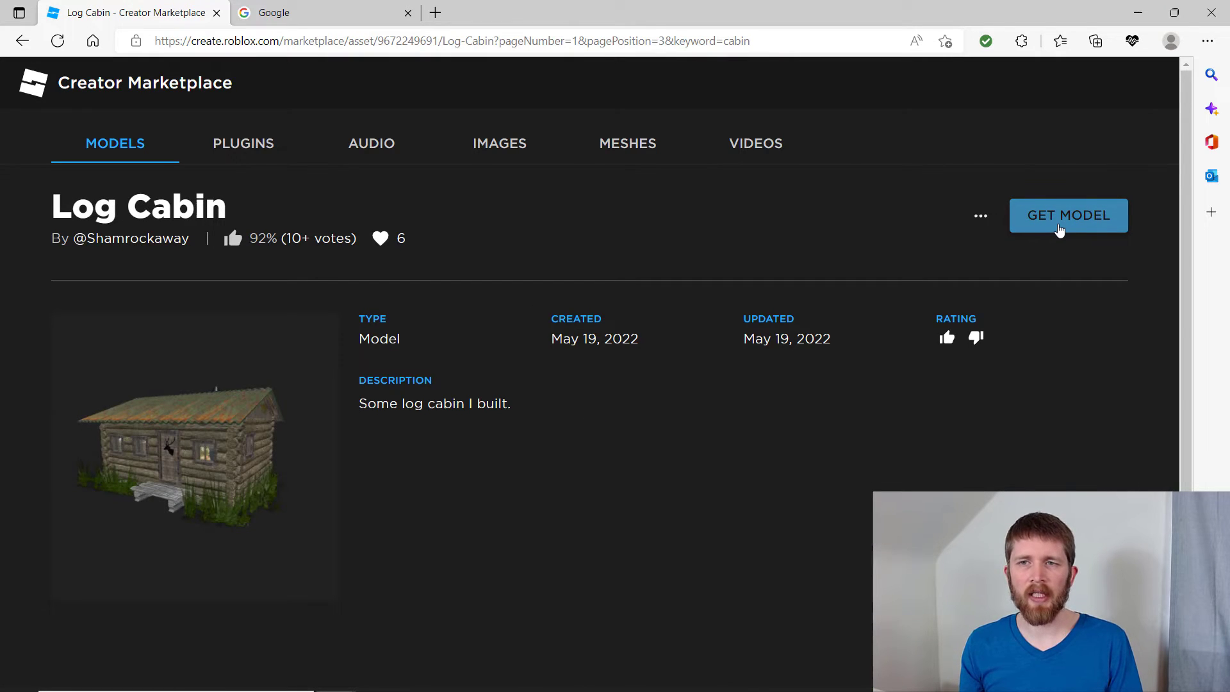
click(1067, 215)
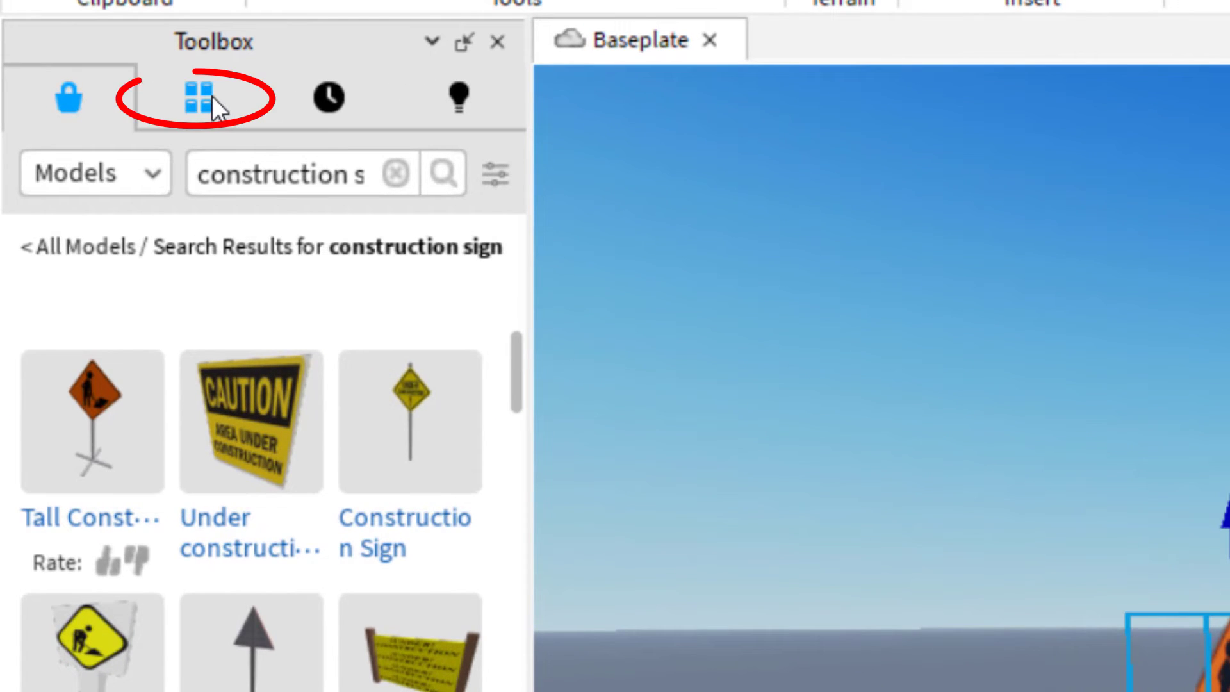
Show owned models in the Toolbox Inventory tab
click(198, 97)
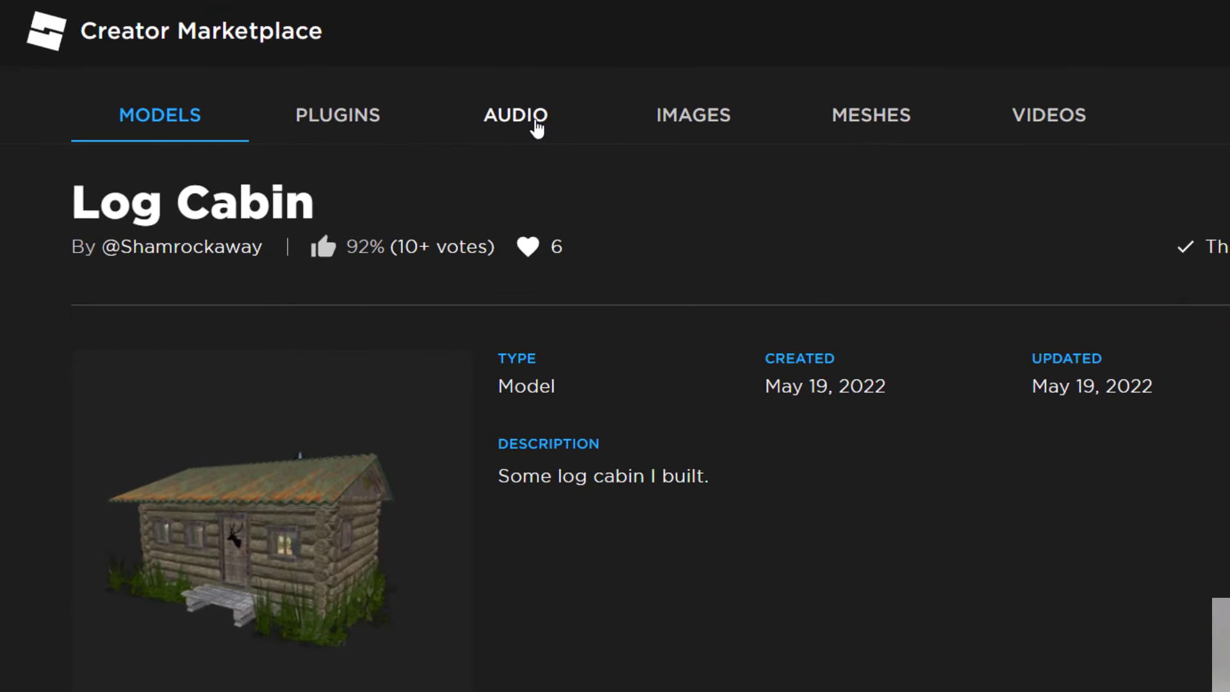
Browse marketplace audio and get the rain sound effect for Studio
click(514, 115)
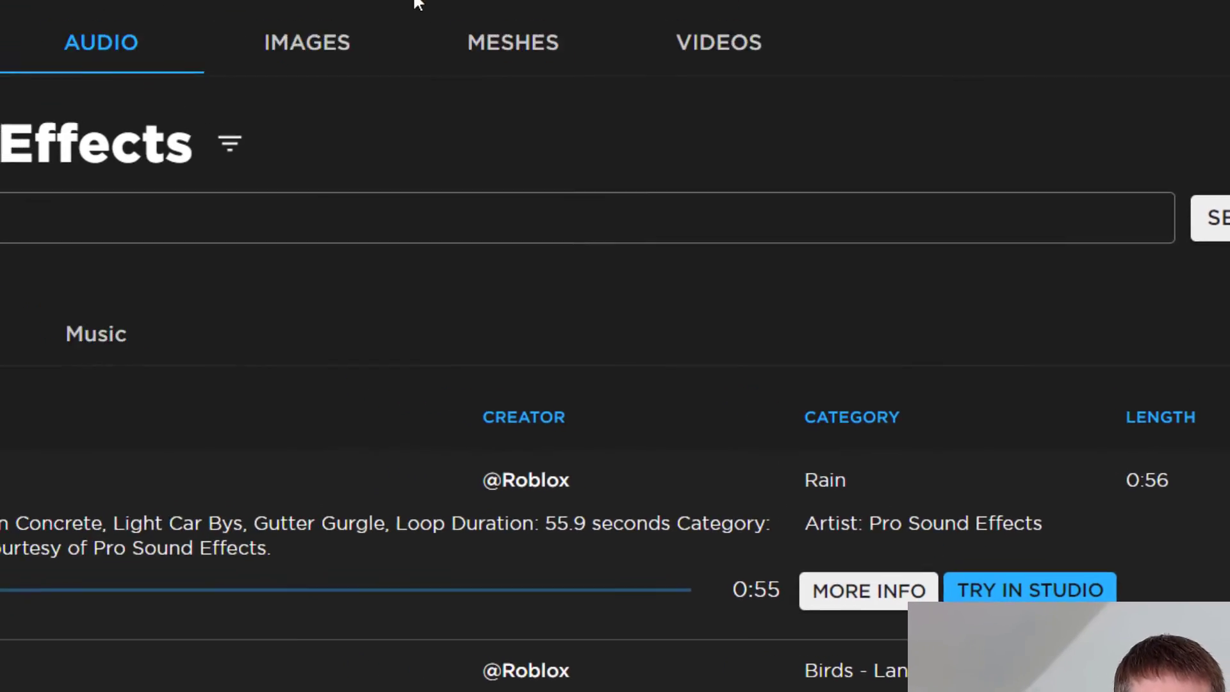
click(1028, 590)
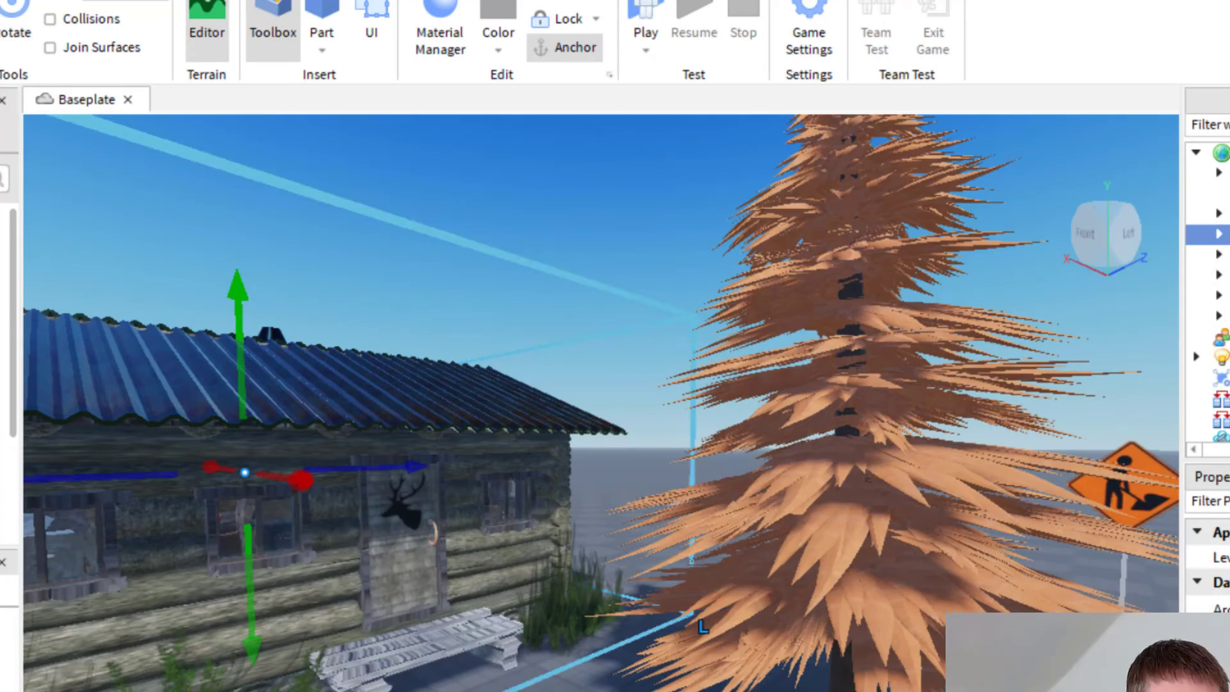
Show My Audio in the Toolbox inventory, listing Rain On Leaves 2 (SFX), then return to the browser
click(273, 31)
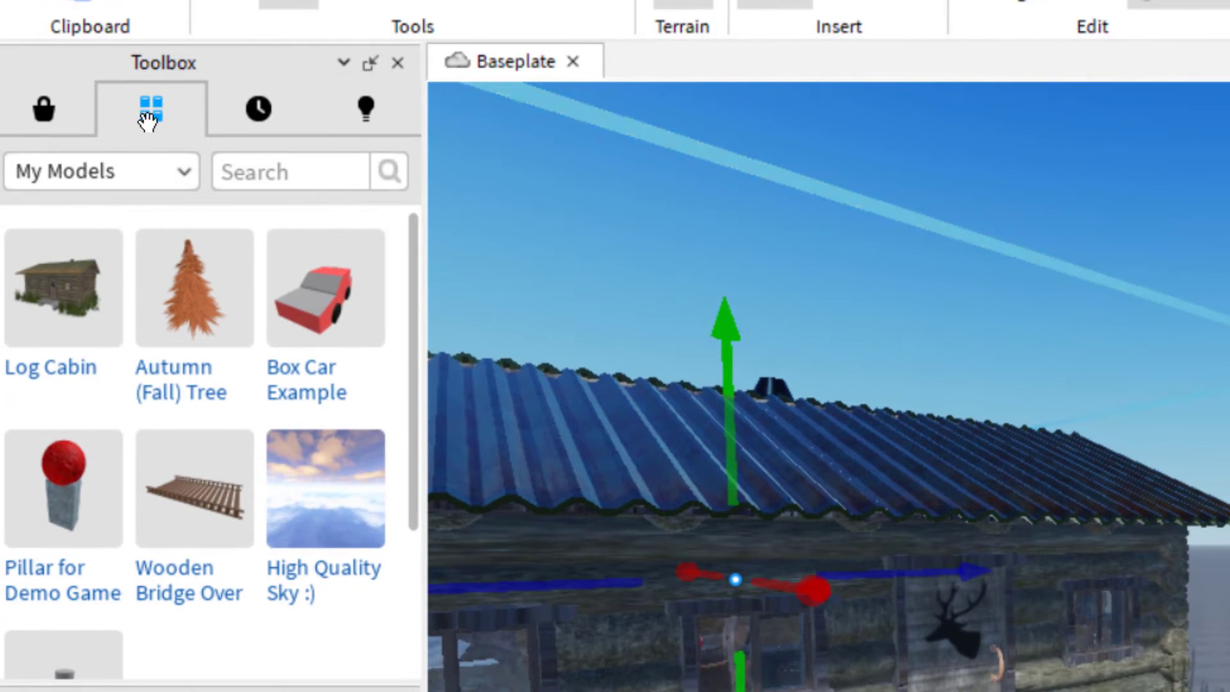
click(101, 171)
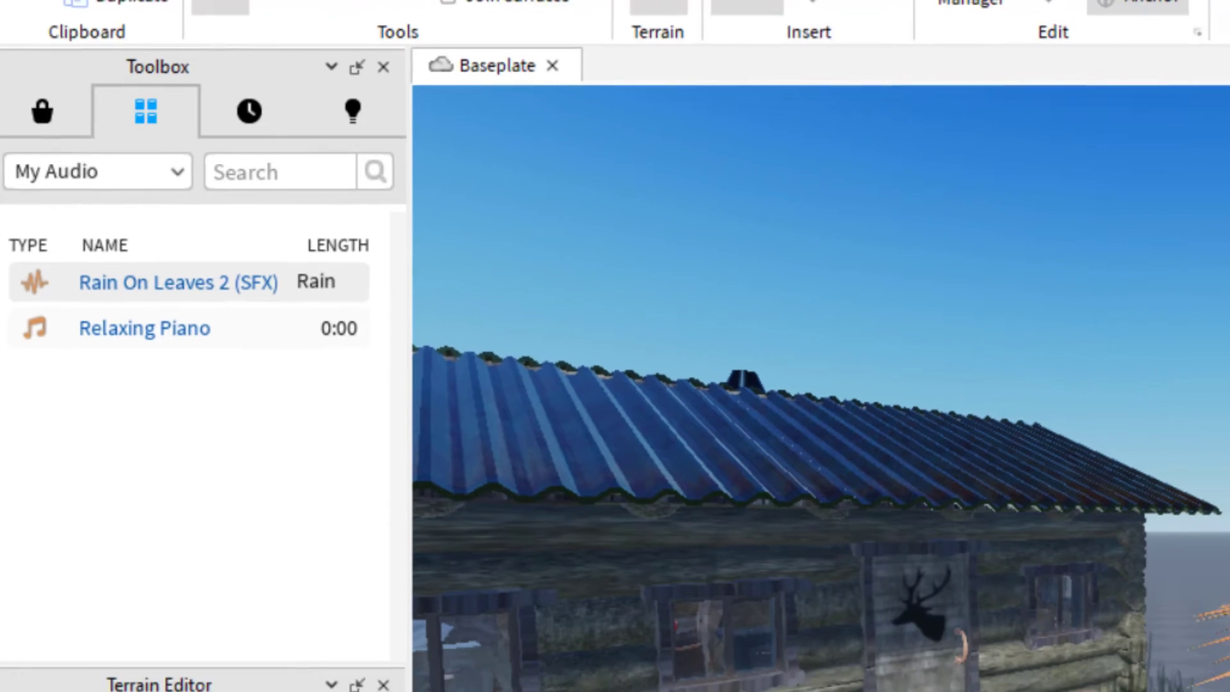
click(654, 116)
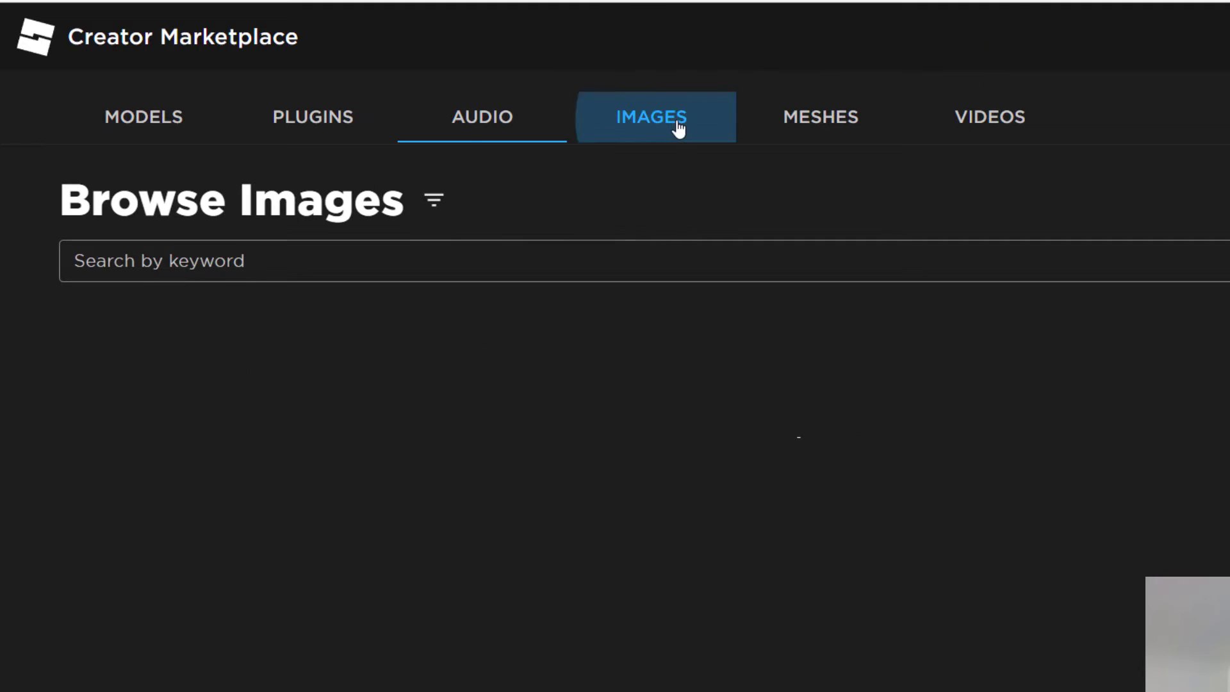
Get the Happy face decal from marketplace images and view it under My Images in Studio
click(650, 116)
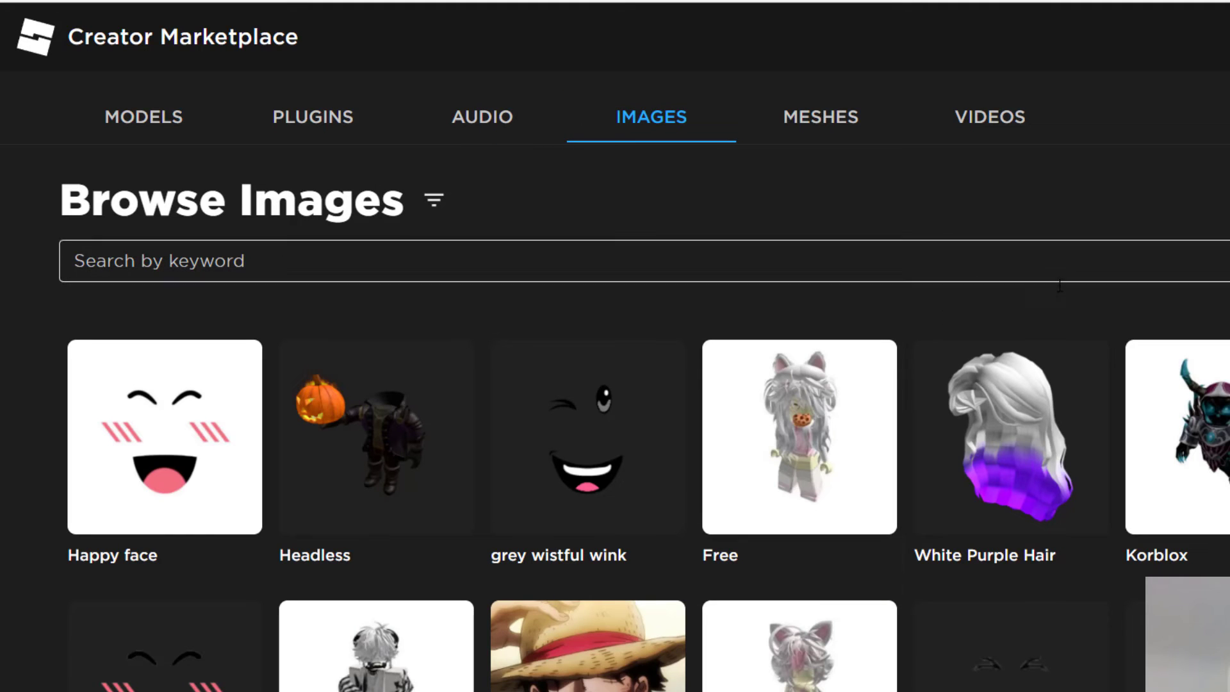
scroll(down, 3)
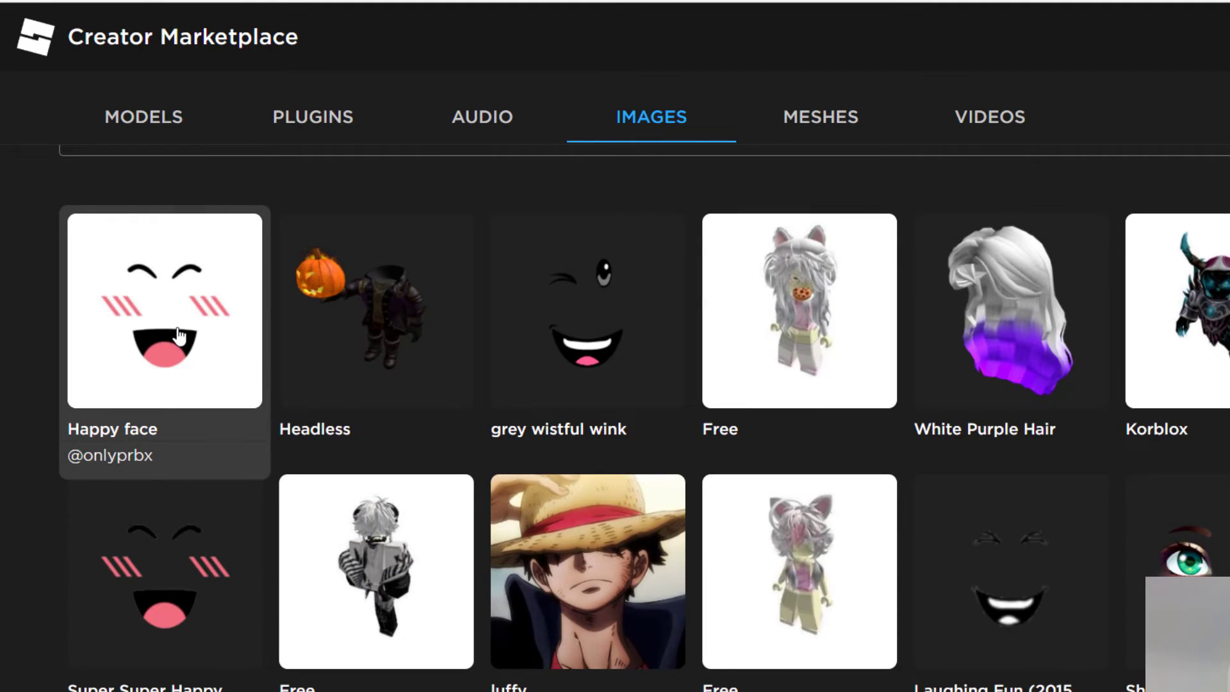
click(165, 310)
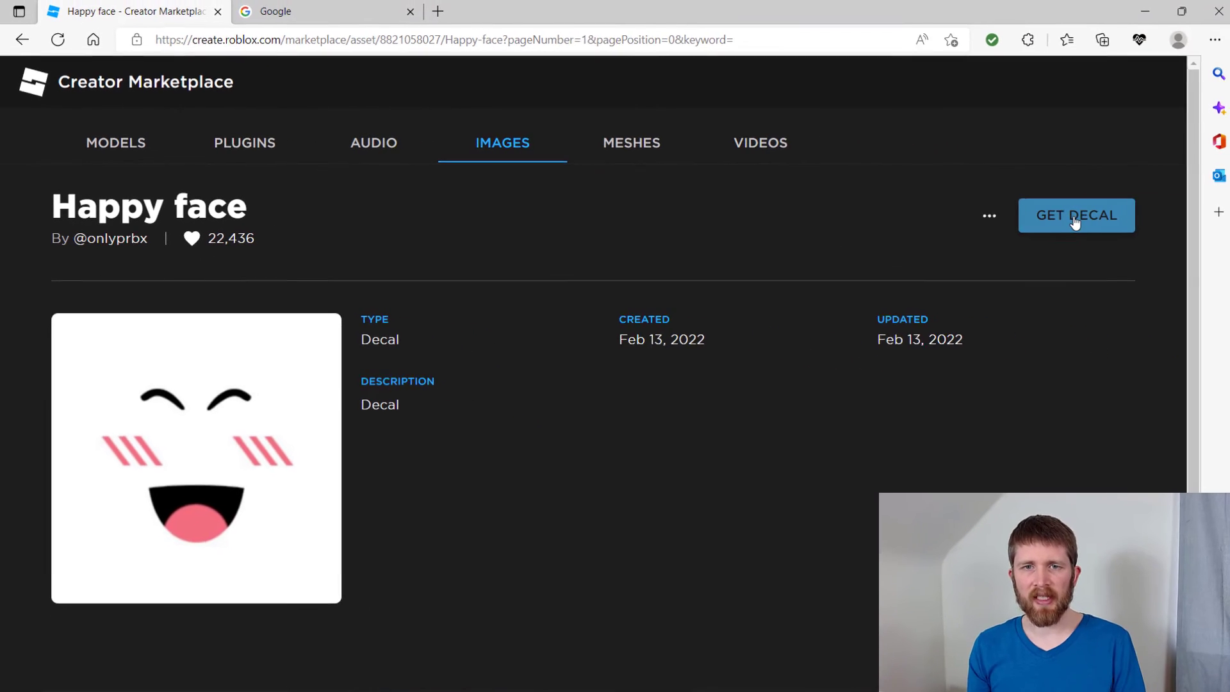
click(1075, 215)
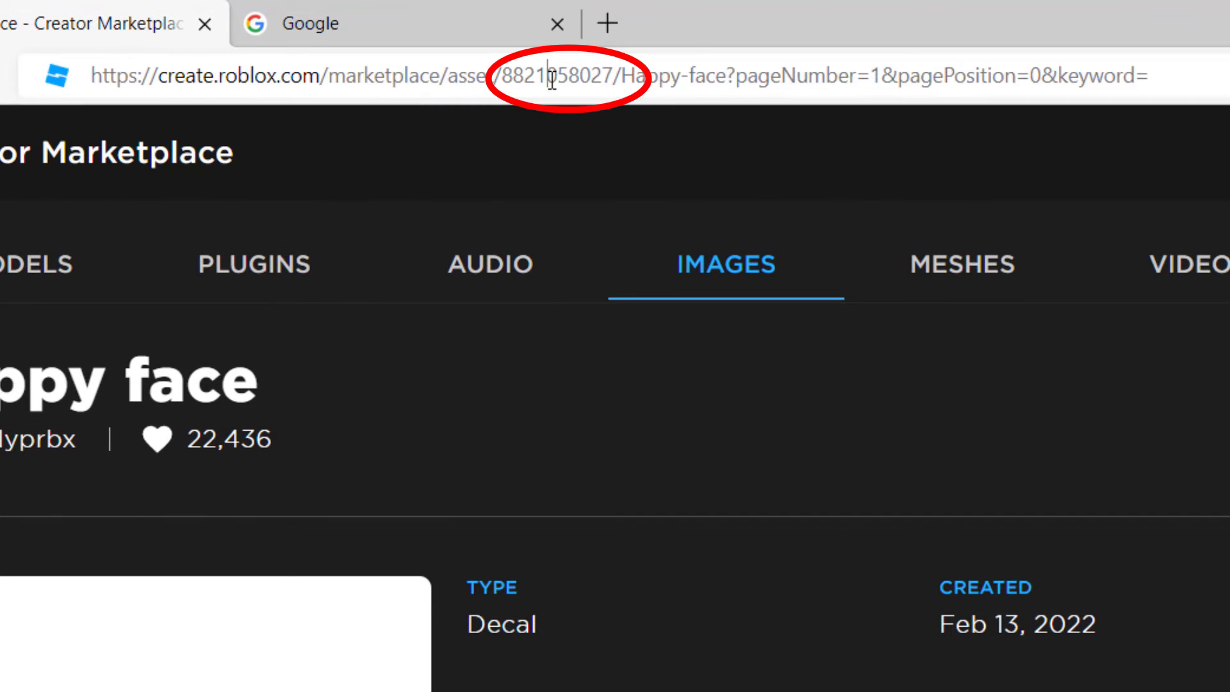
double_click(552, 77)
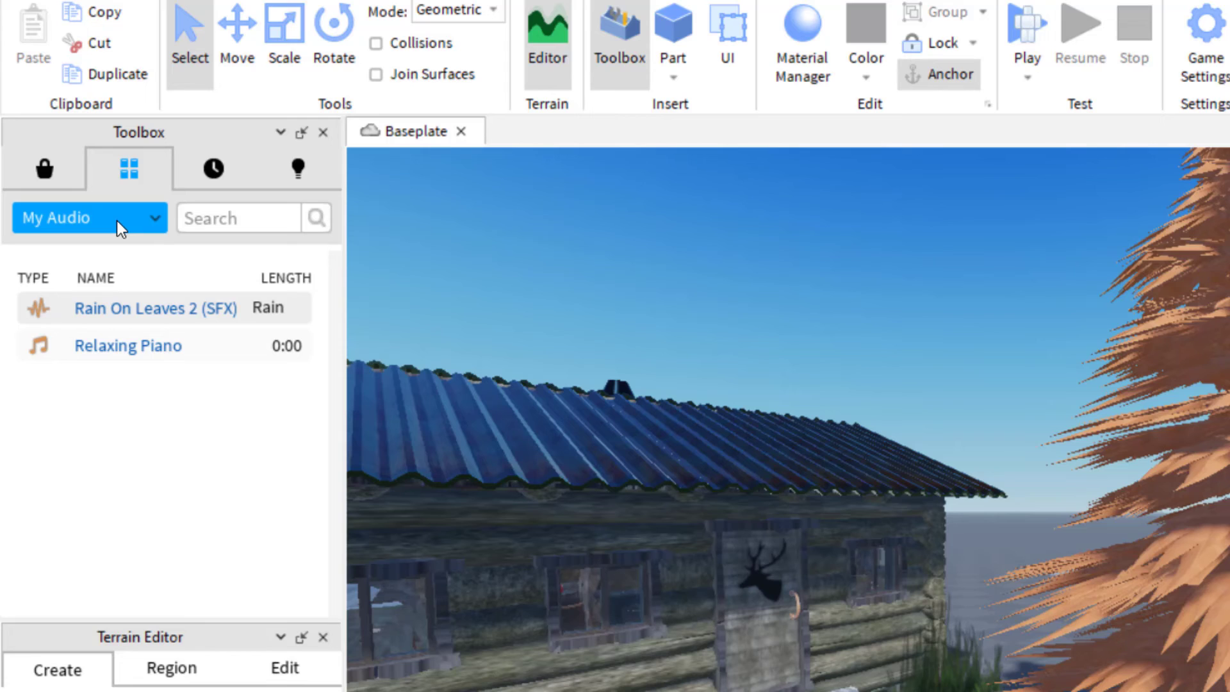
click(88, 217)
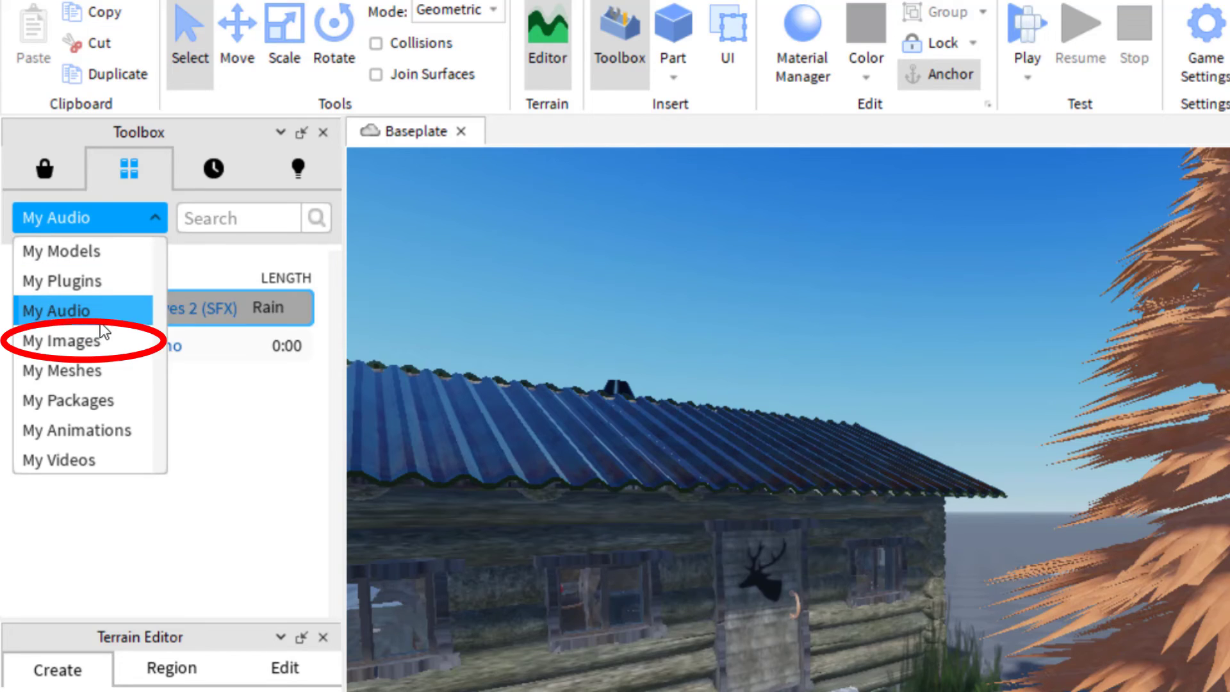
click(59, 339)
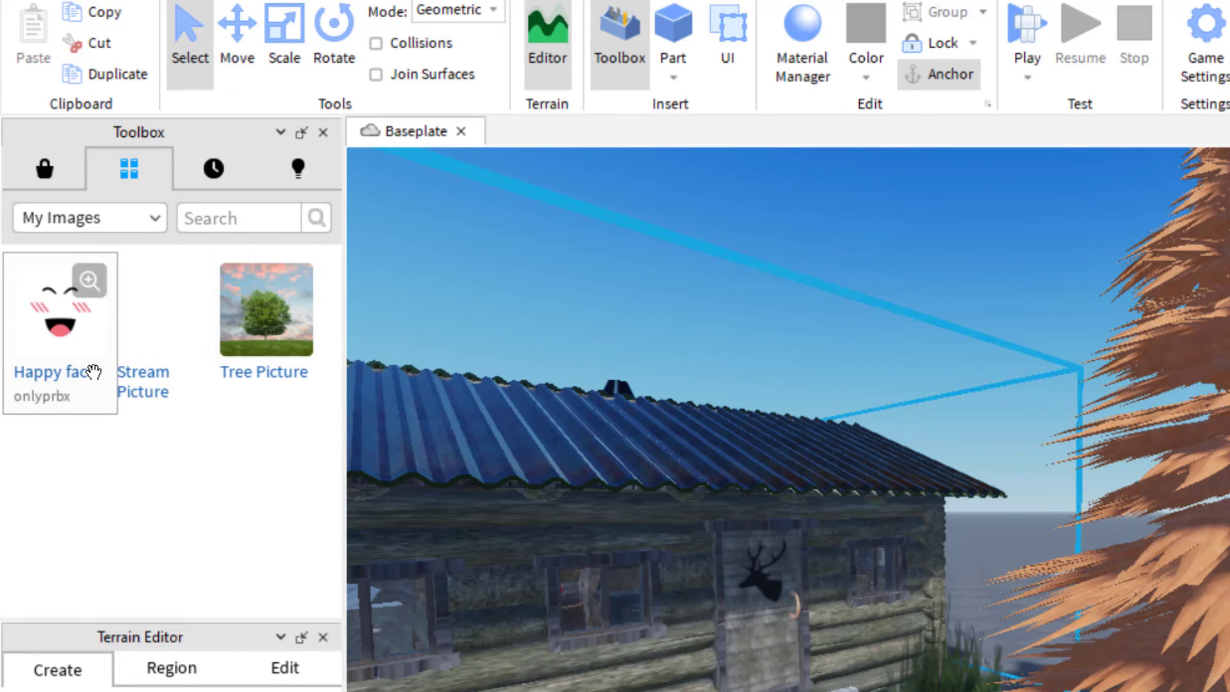